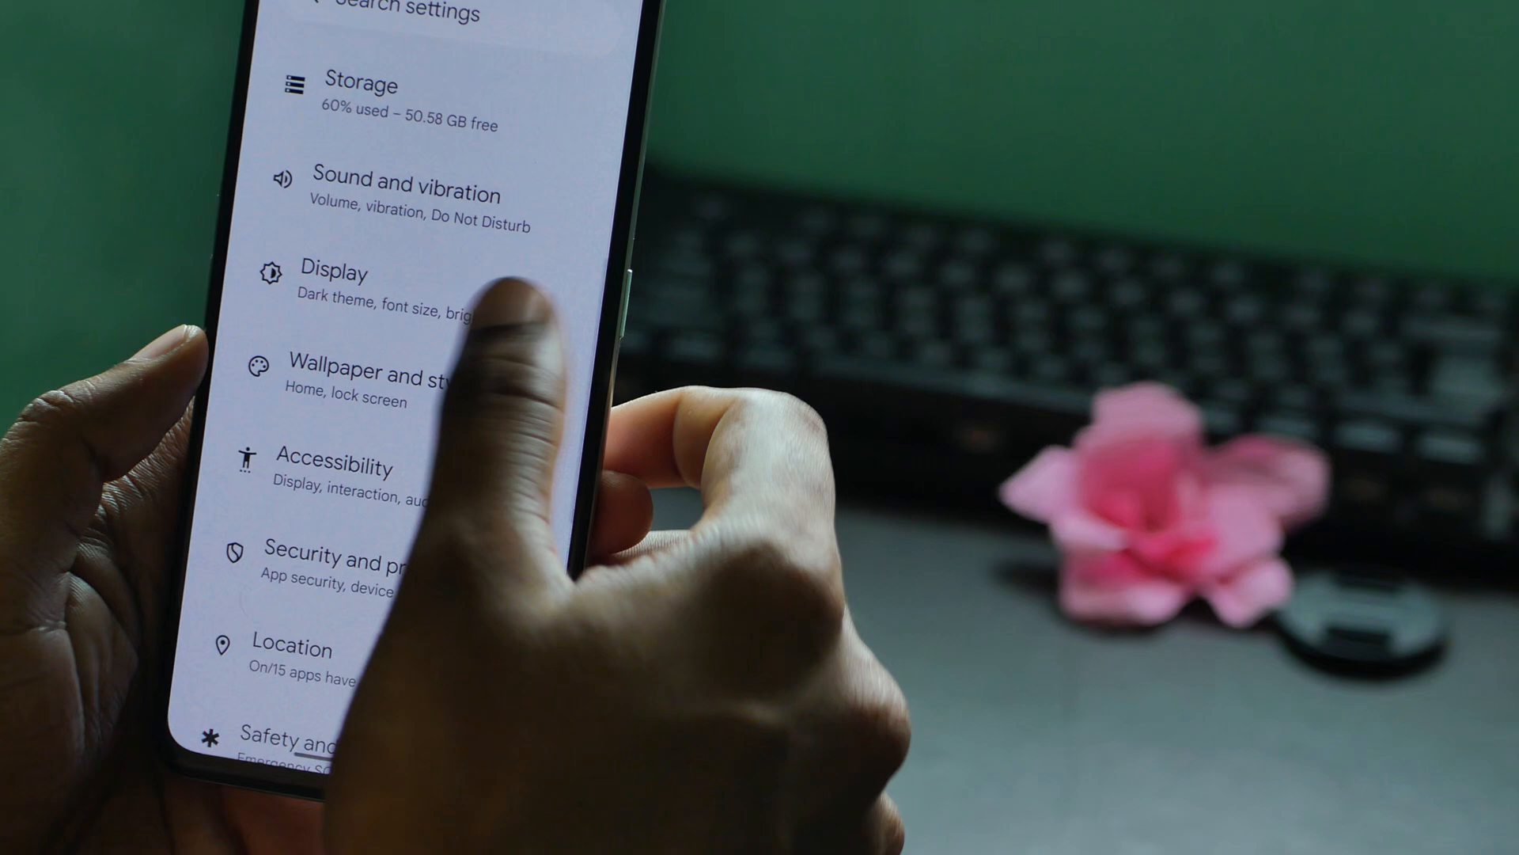
Step: Pick up the SLR from the Nearby loot panel so the rifle is equipped
left_click(337, 271)
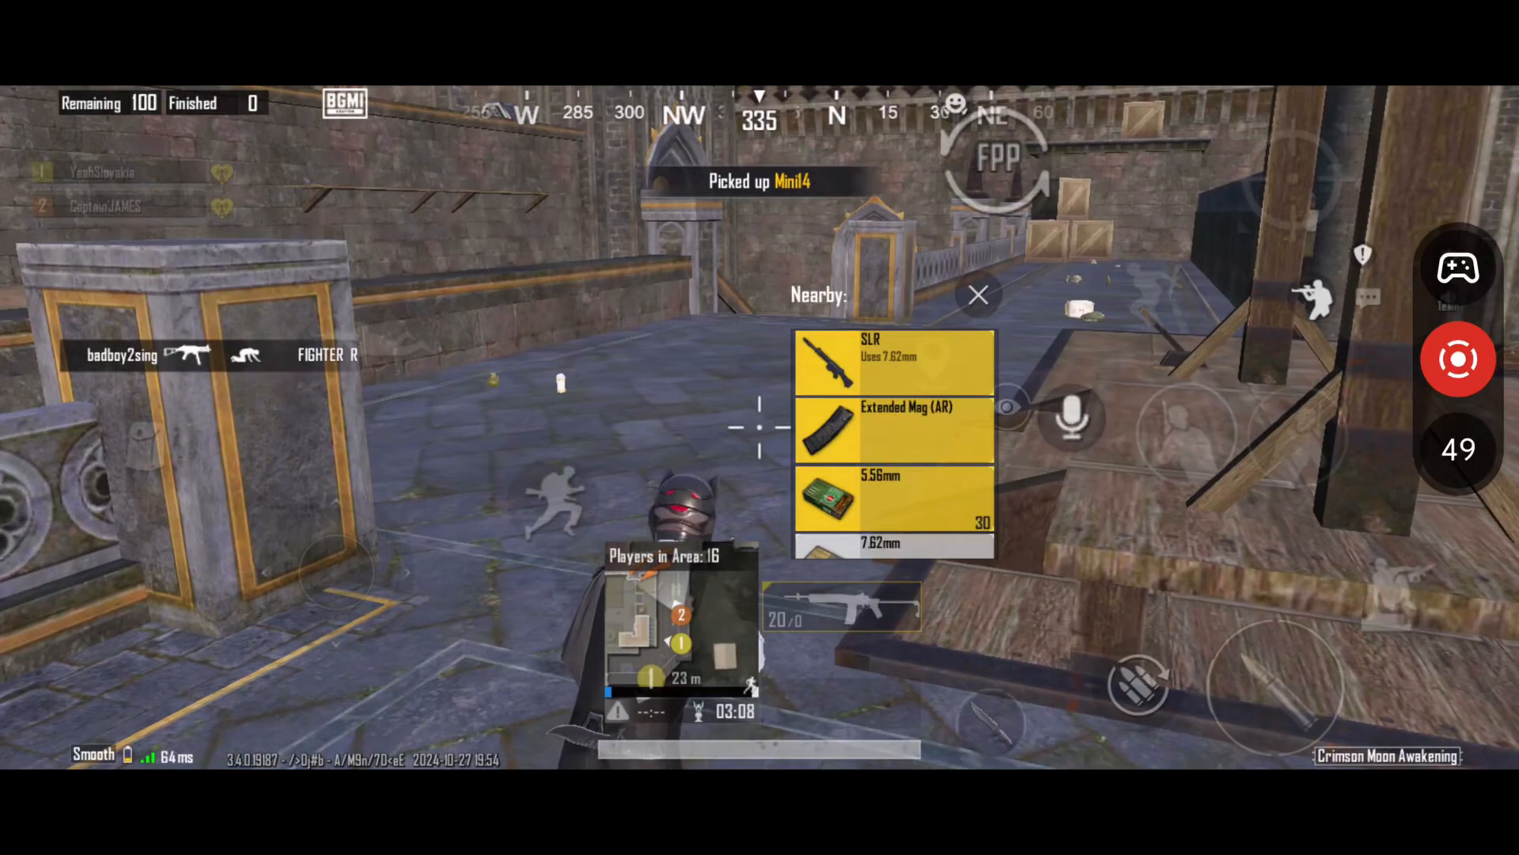
left_click(978, 294)
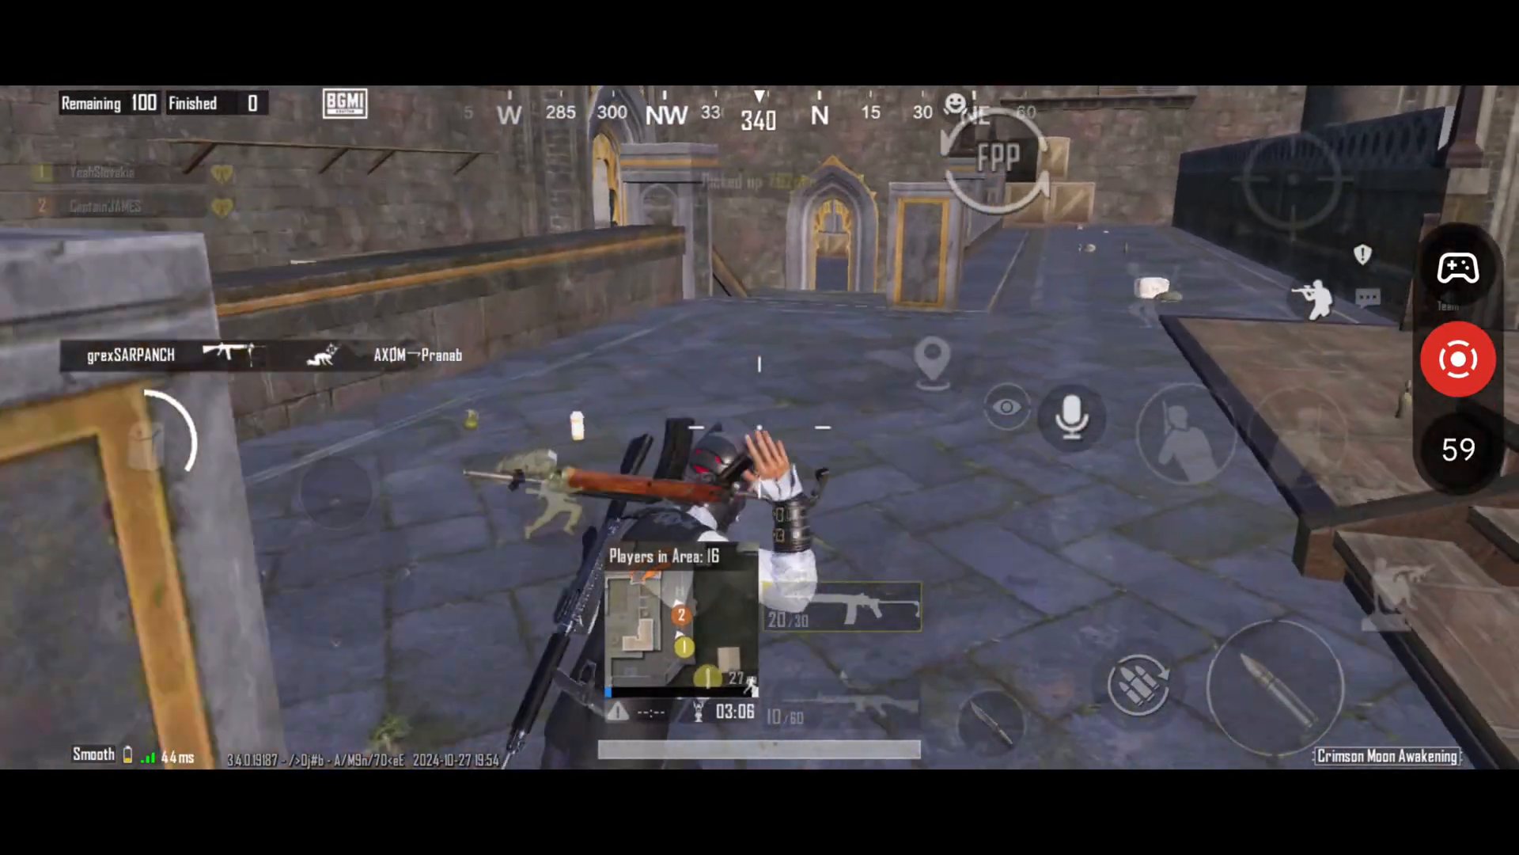